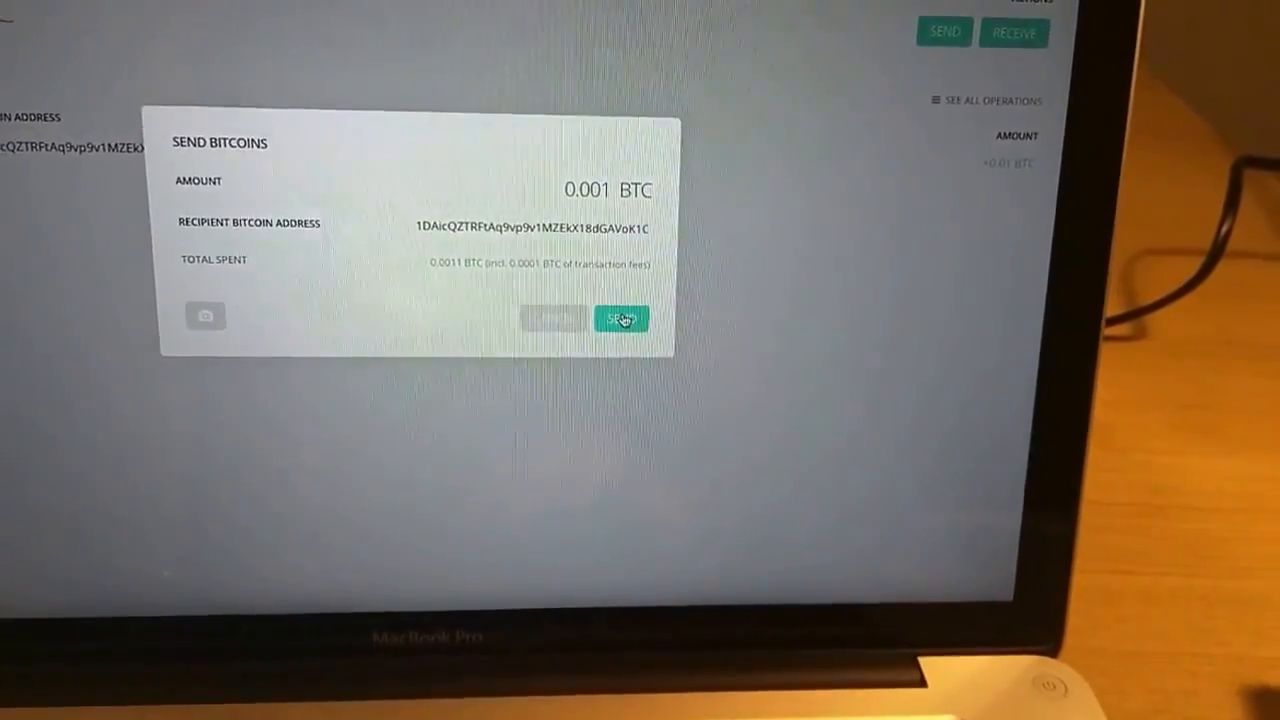
# Send the 0.001 BTC payment to the recipient address, reaching the validation method choice.
pyautogui.click(620, 318)
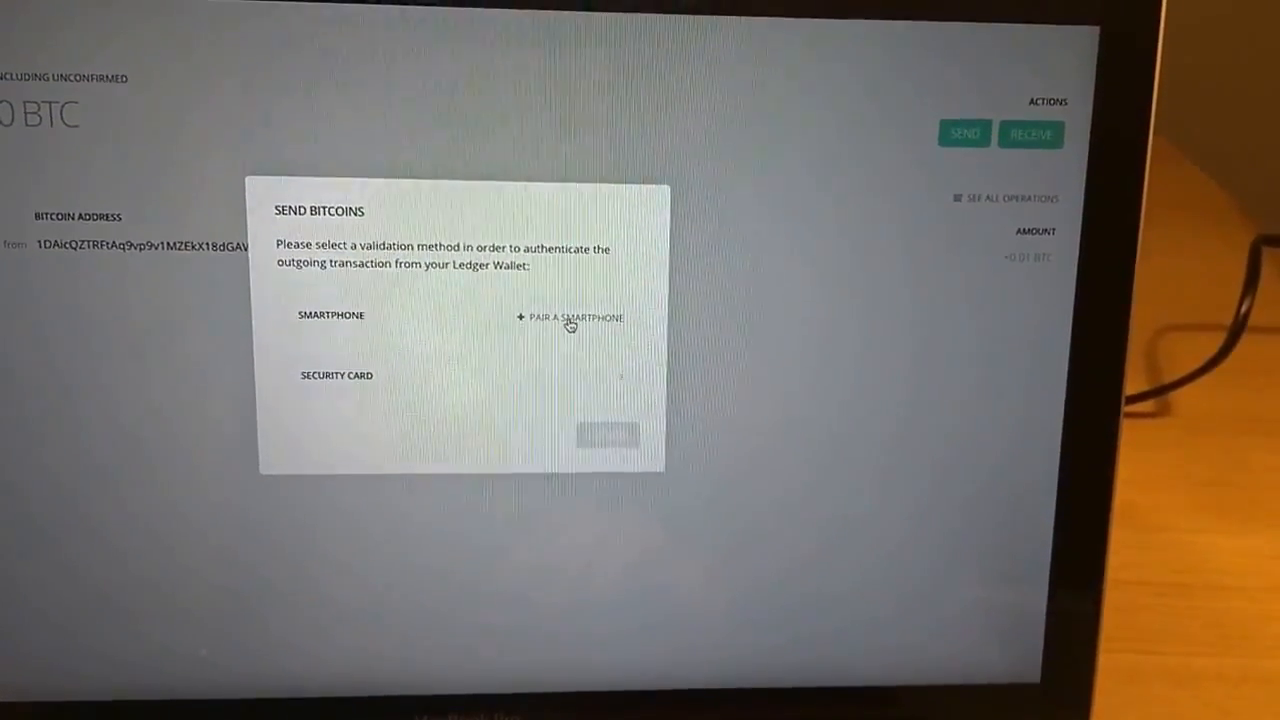
# Choose '+ Pair a smartphone' so the pairing instructions and QR code appear.
pyautogui.click(570, 316)
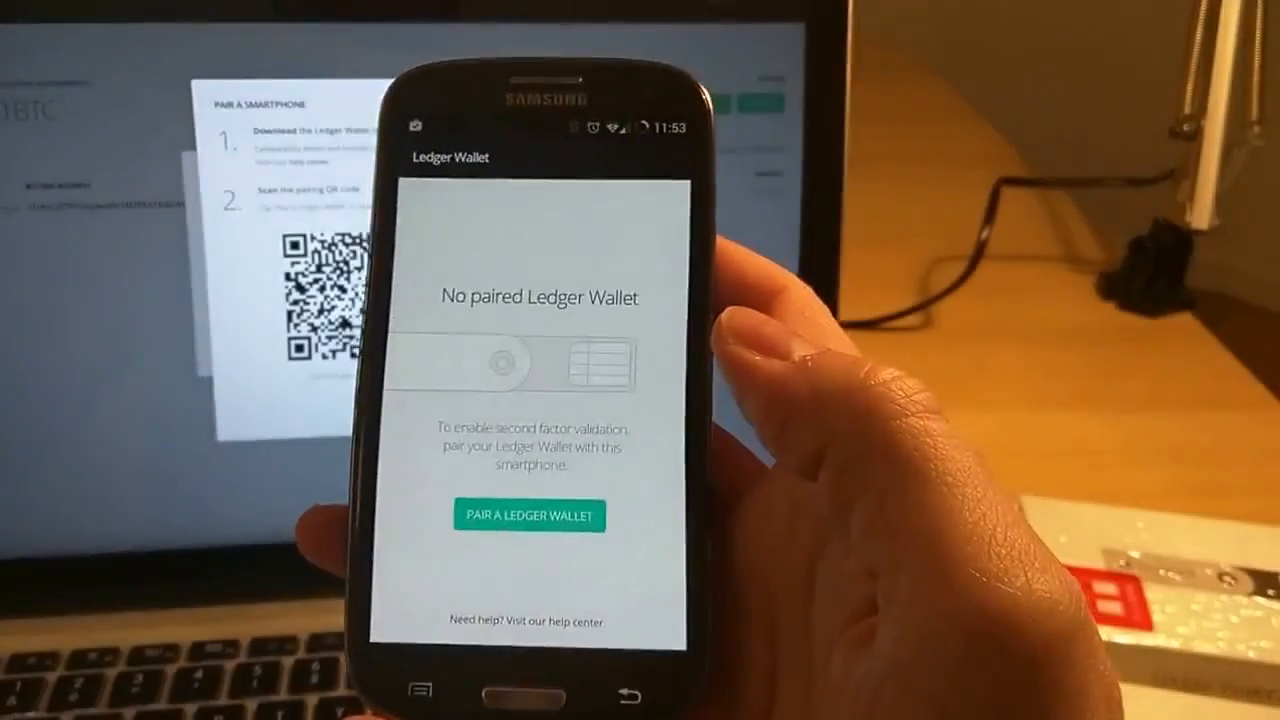
# On the Samsung phone, start 'Pair a Ledger Wallet' and scan the laptop's QR code.
pyautogui.click(528, 516)
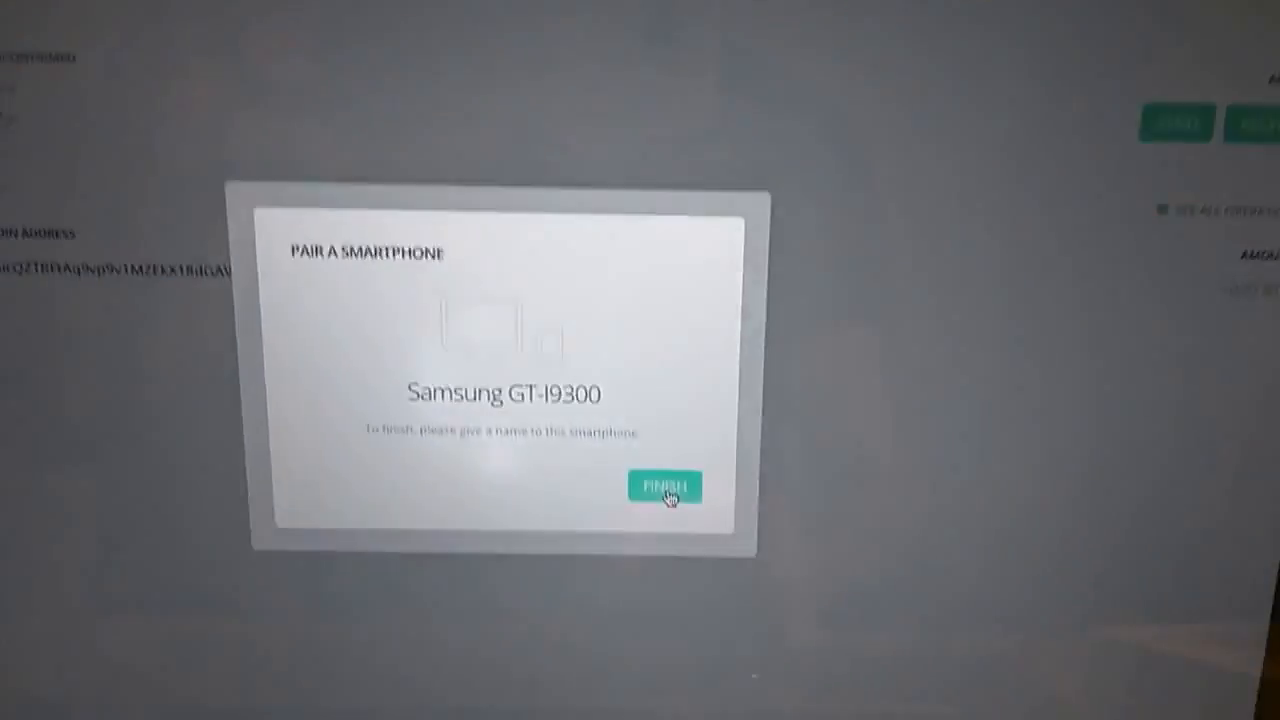
# Finish pairing the Samsung GT-I9300, dismiss the success message, and validate the transaction with that phone.
pyautogui.click(664, 486)
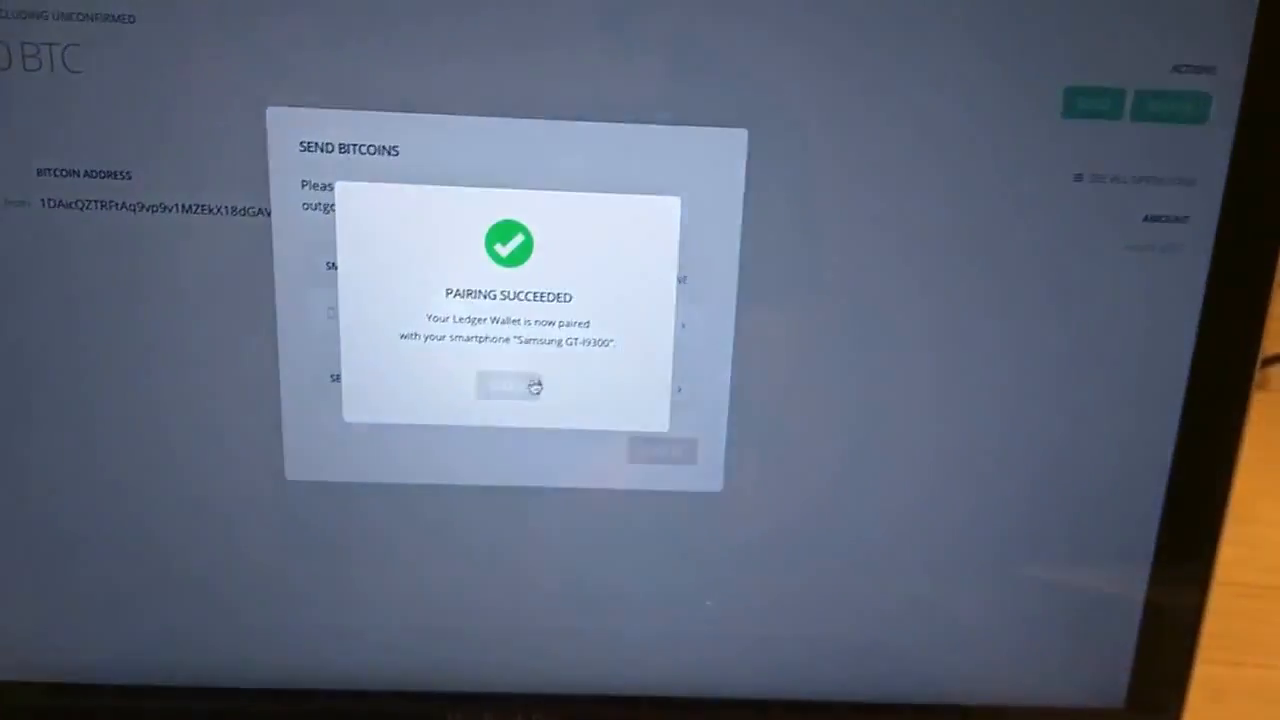
pyautogui.click(508, 388)
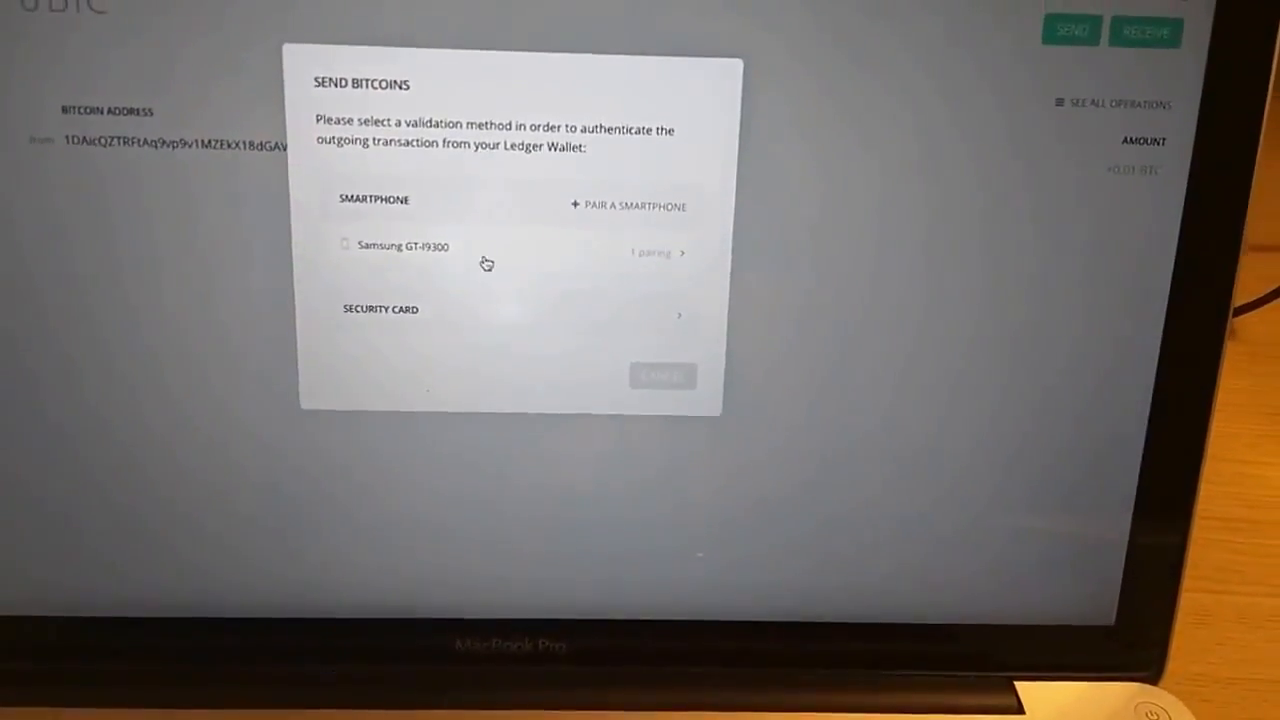
pyautogui.click(400, 252)
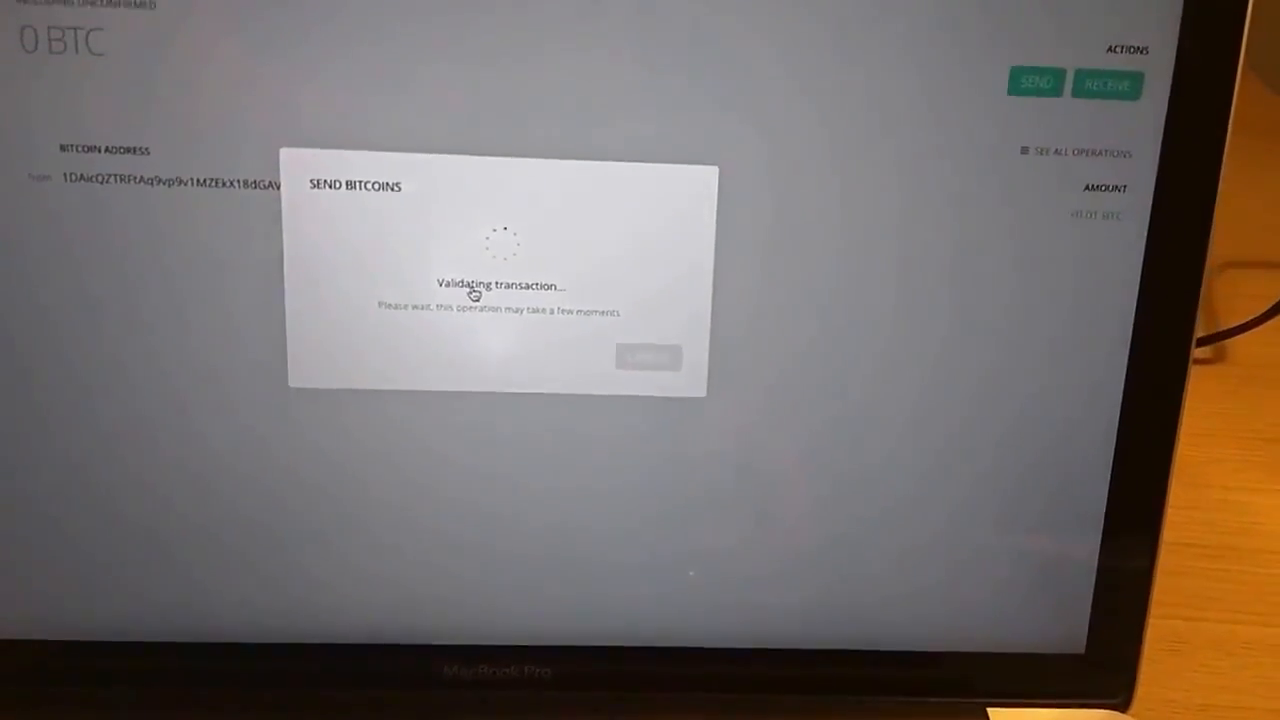